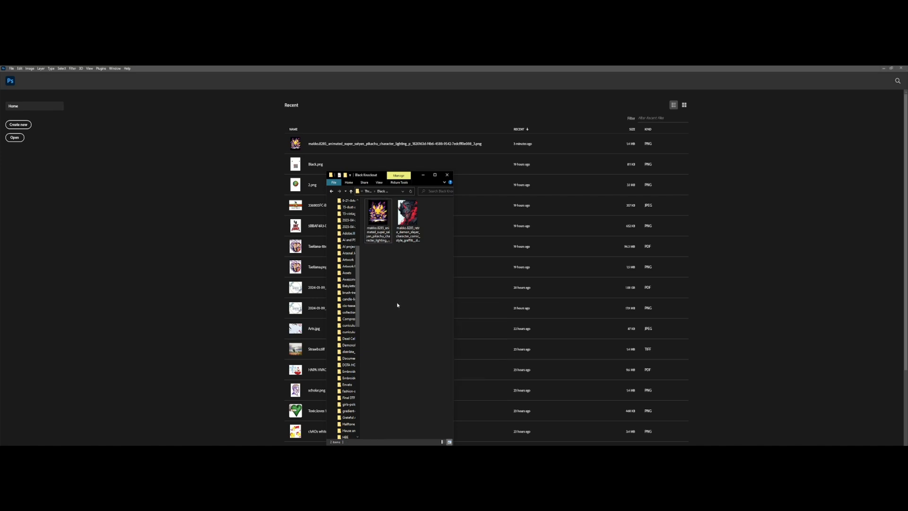
# Step: Open the Pikachu PNG from File Explorer in Adobe Photoshop
pyautogui.rightClick(381, 282)
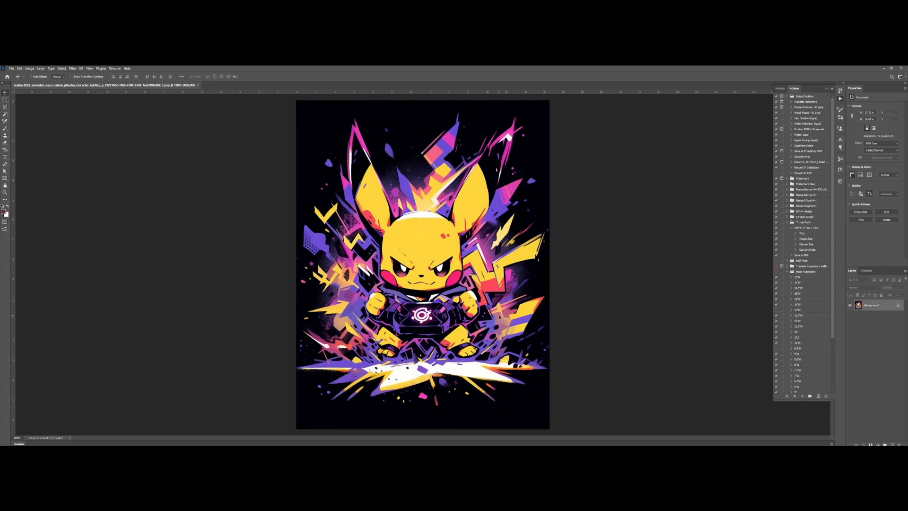
pyautogui.moveTo(283, 131)
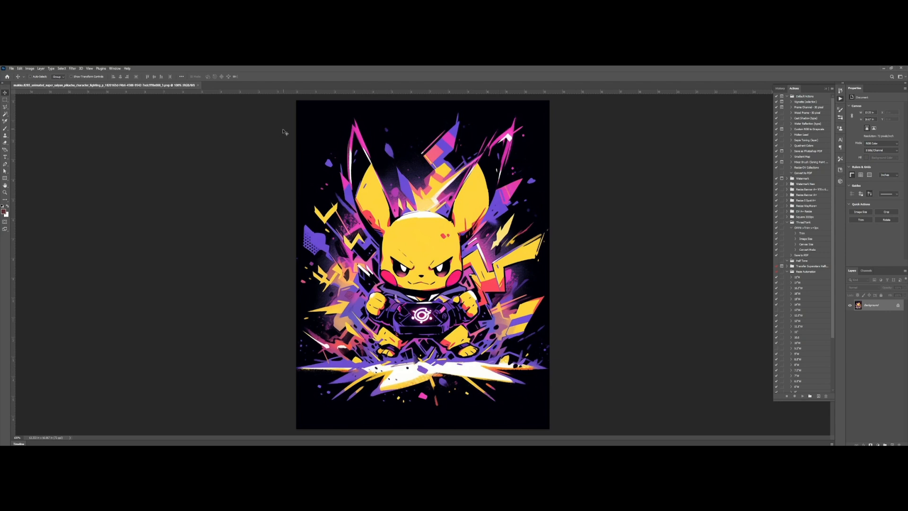
pyautogui.moveTo(297, 128)
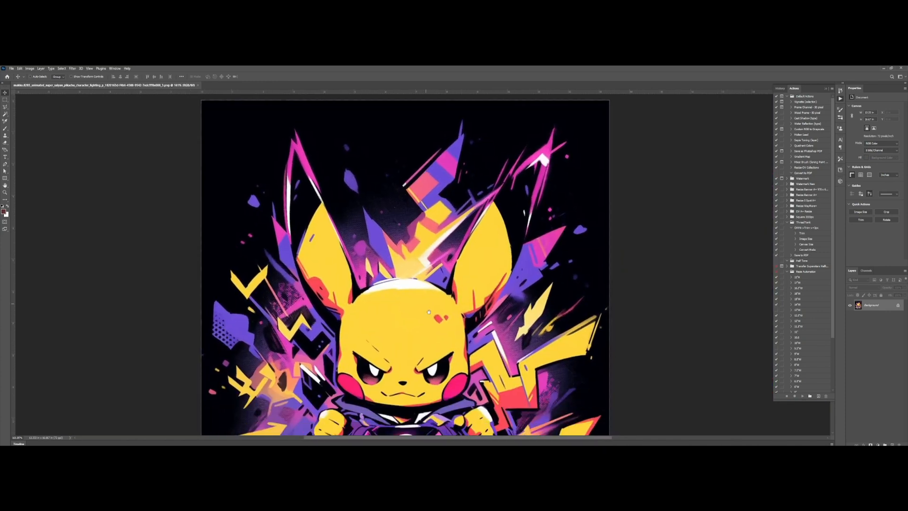
# Step: Zoom the artwork and review its image size of 960 × 1200 px at 72 ppi
pyautogui.scroll(-3)
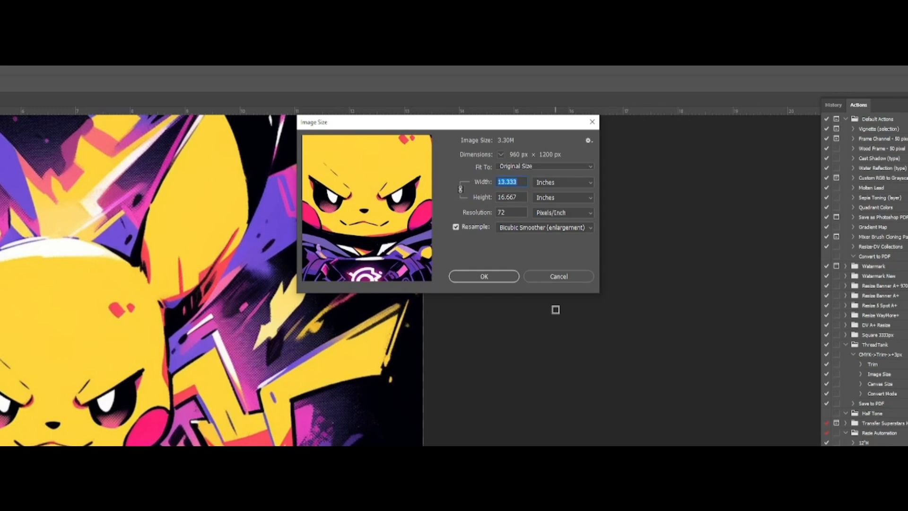
# Step: Set the image resolution to 300 ppi, then close the document via the save prompt
pyautogui.click(510, 212)
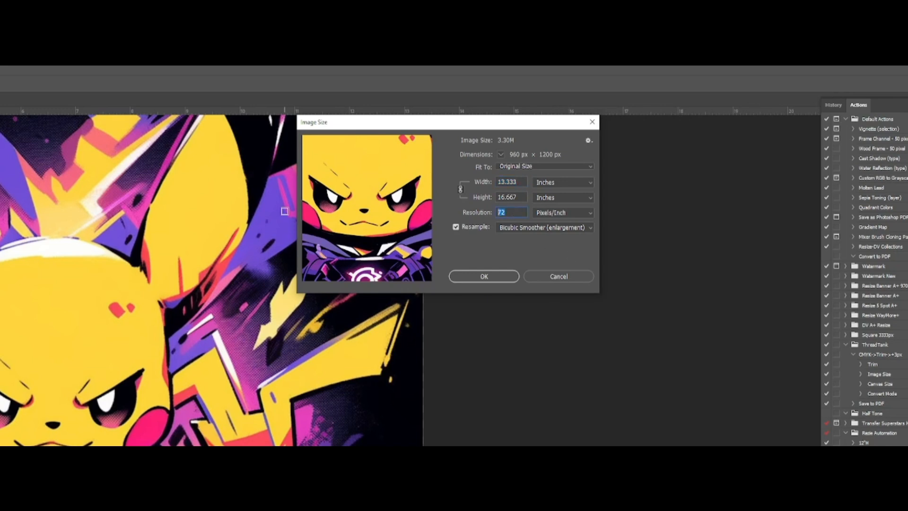
pyautogui.write('300')
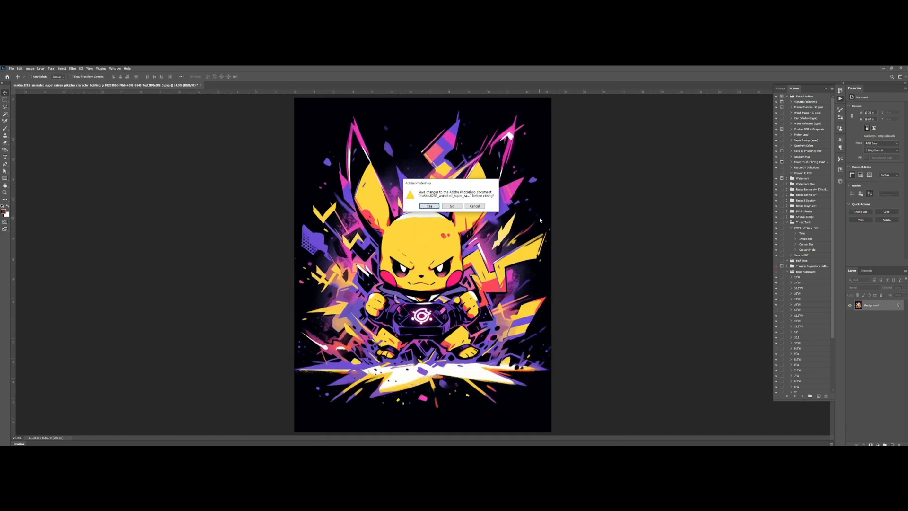
pyautogui.click(451, 206)
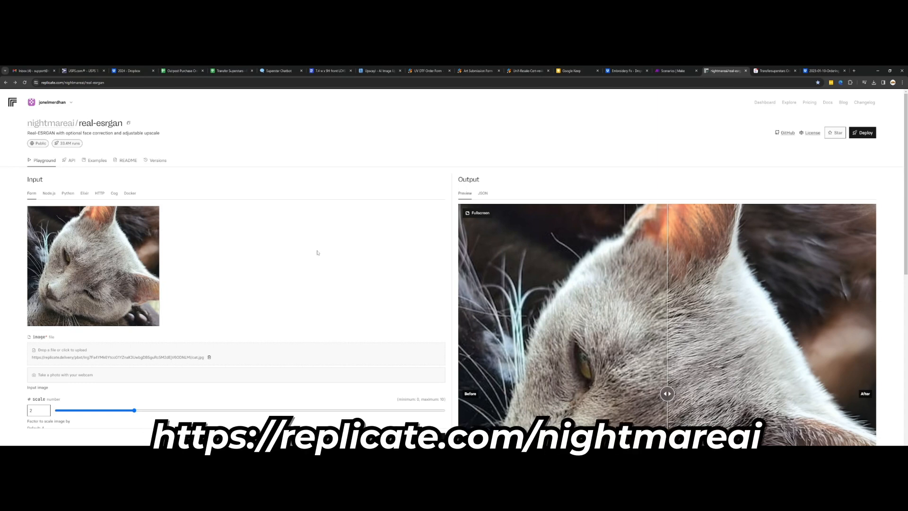
pyautogui.moveTo(318, 251)
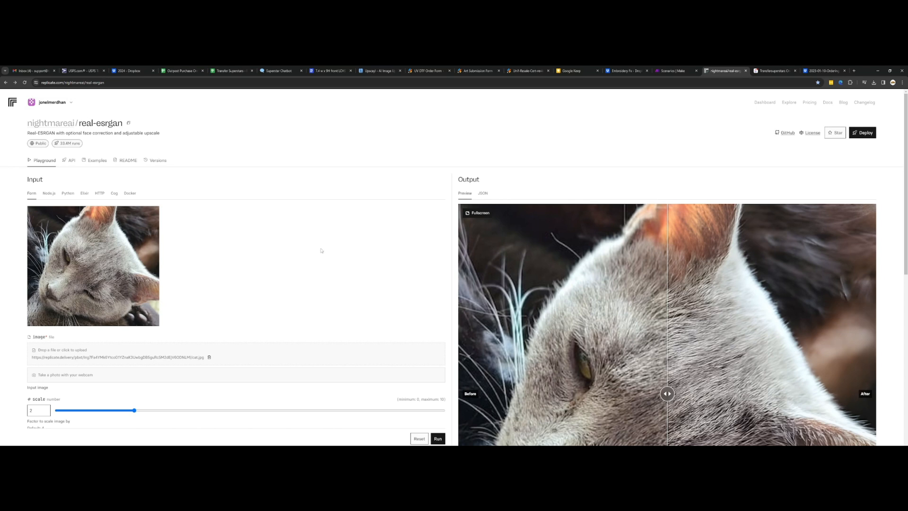
pyautogui.moveTo(261, 137)
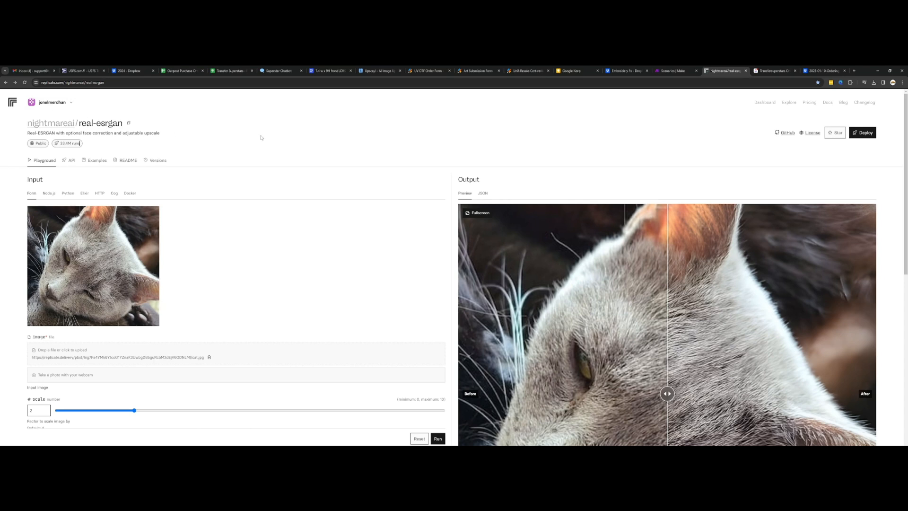
pyautogui.scroll(-3)
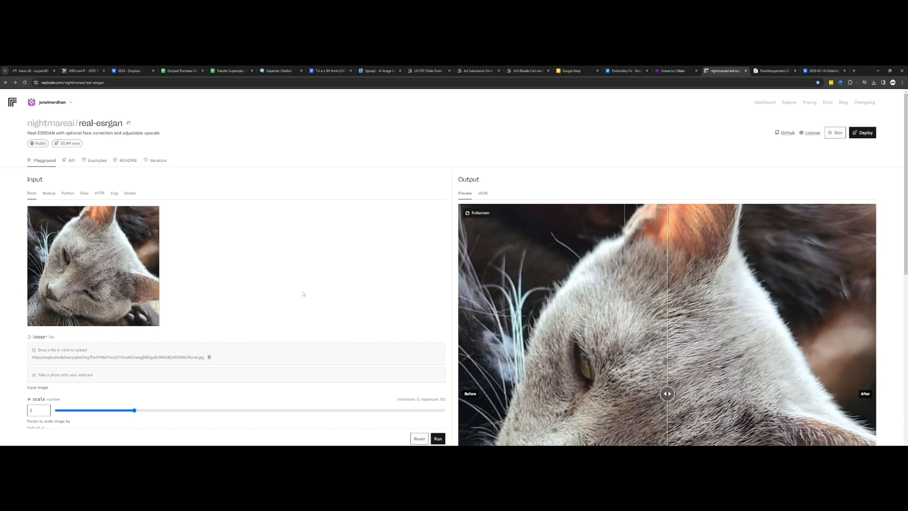
pyautogui.moveTo(306, 293)
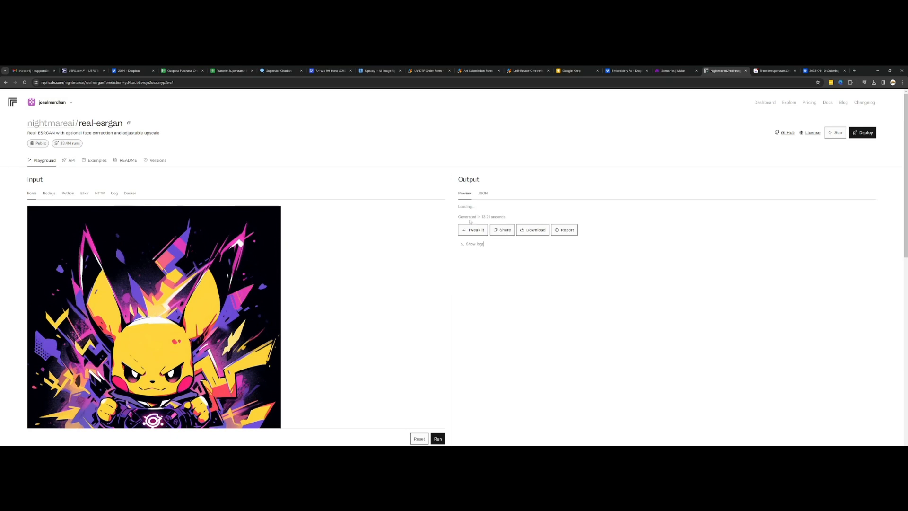
pyautogui.moveTo(520, 320)
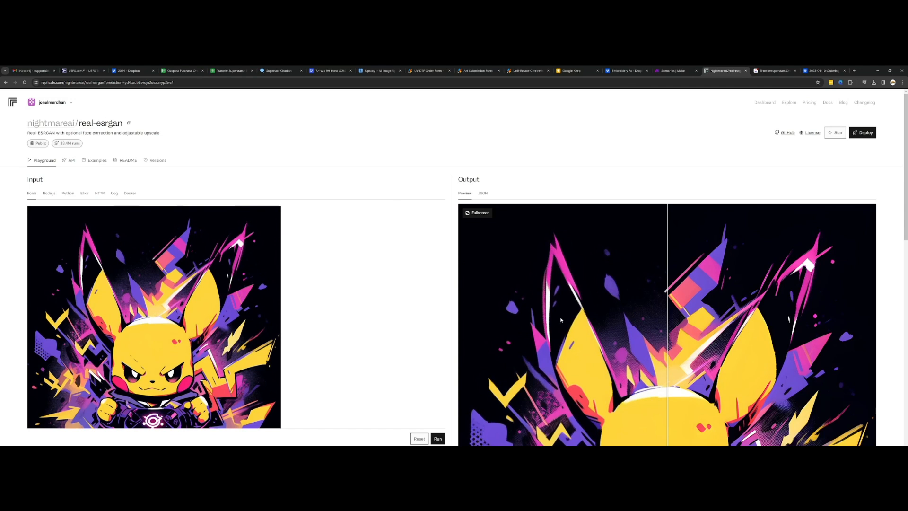
# Step: Compare the upscaled result against the original with the before/after slider and download it
pyautogui.scroll(-3)
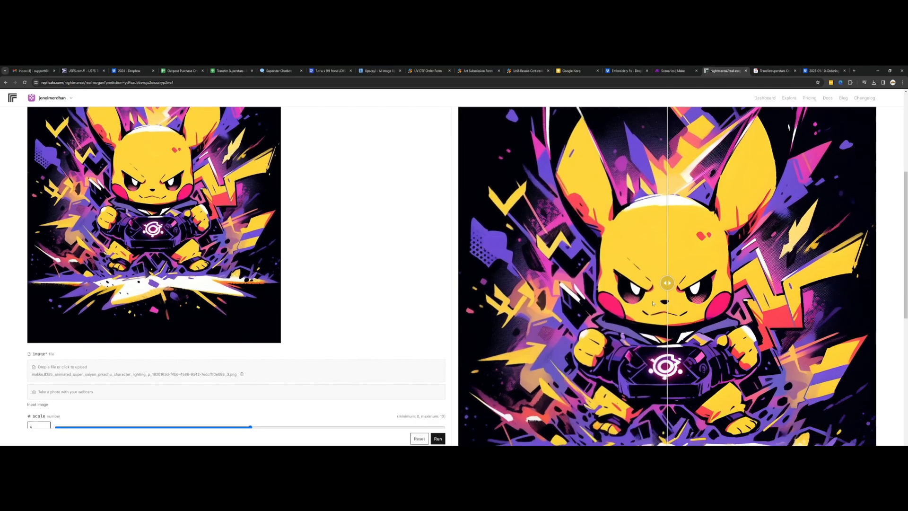
pyautogui.moveTo(666, 282); pyautogui.dragTo(641, 283)
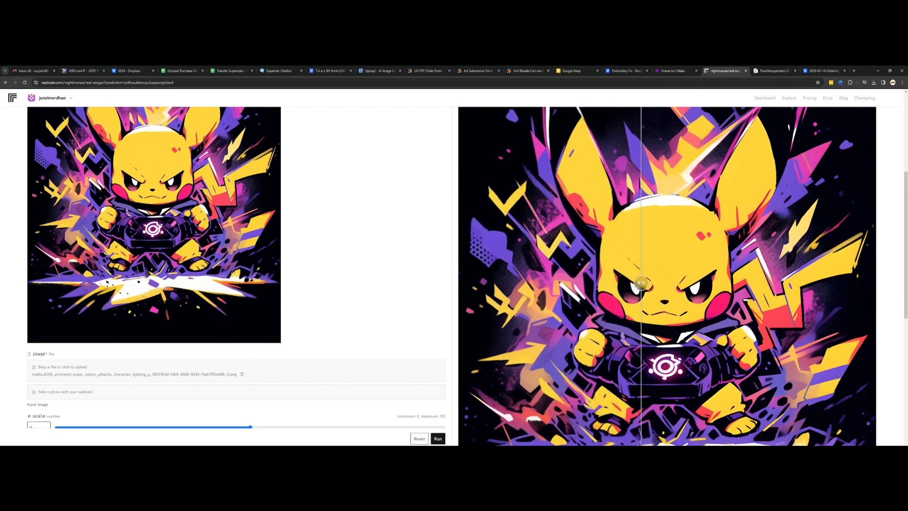
pyautogui.moveTo(641, 283); pyautogui.dragTo(728, 282)
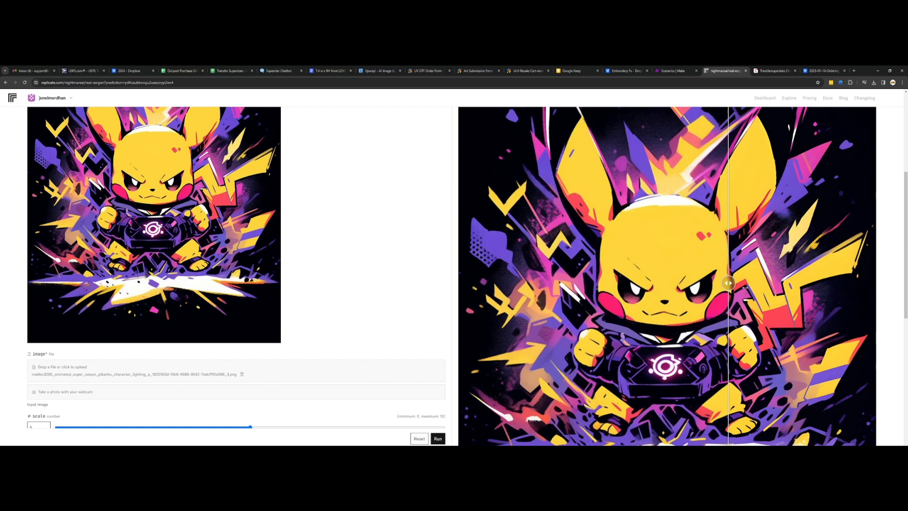
pyautogui.moveTo(728, 282); pyautogui.dragTo(608, 283)
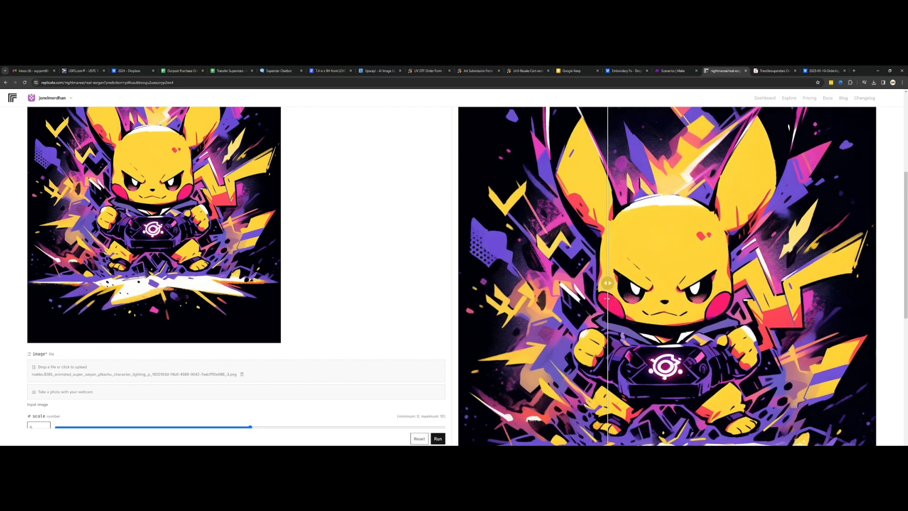
pyautogui.moveTo(607, 284); pyautogui.dragTo(682, 284)
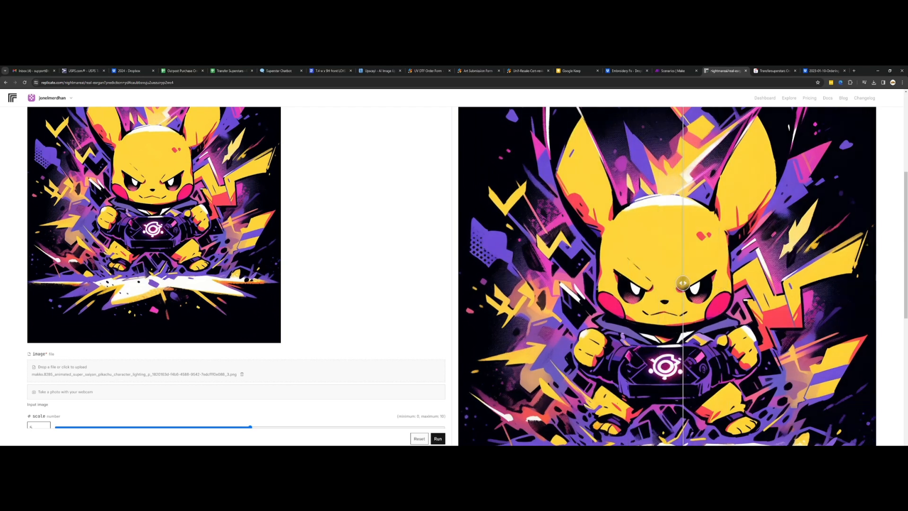
pyautogui.moveTo(682, 284); pyautogui.dragTo(583, 283)
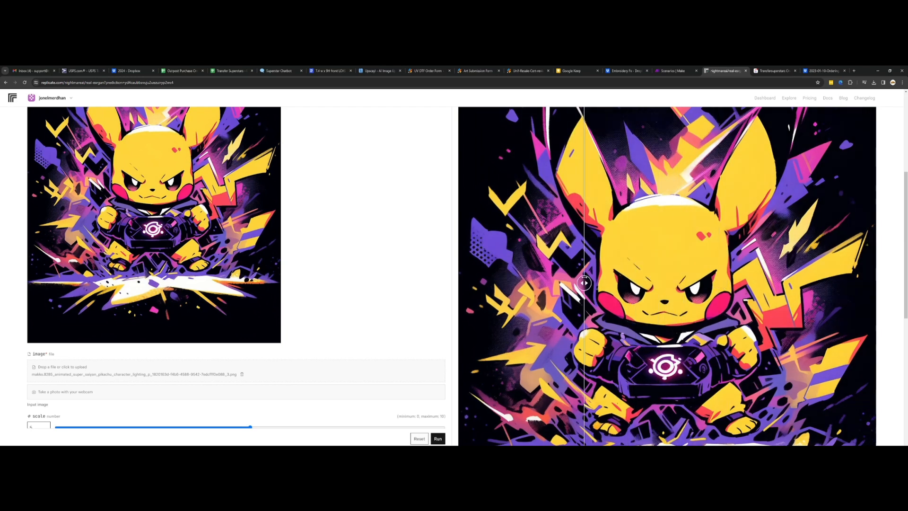
pyautogui.moveTo(583, 282); pyautogui.dragTo(480, 283)
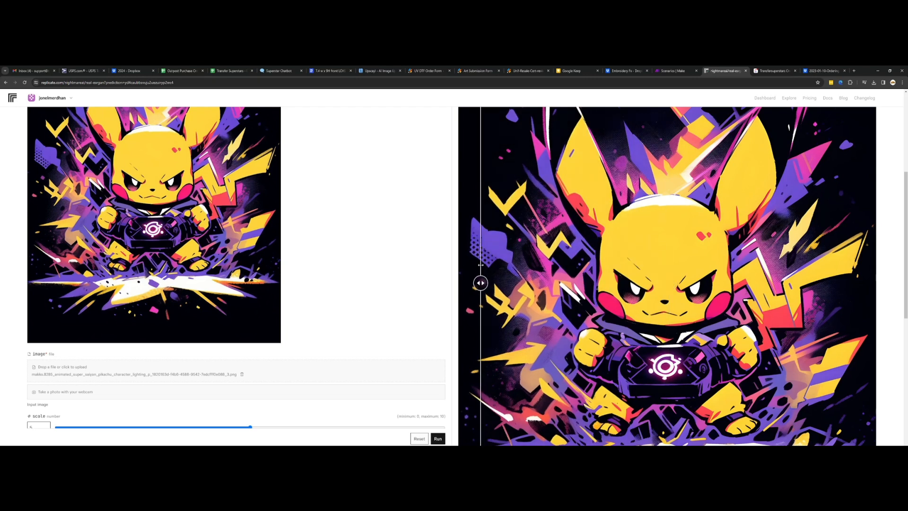
pyautogui.moveTo(480, 283); pyautogui.dragTo(681, 283)
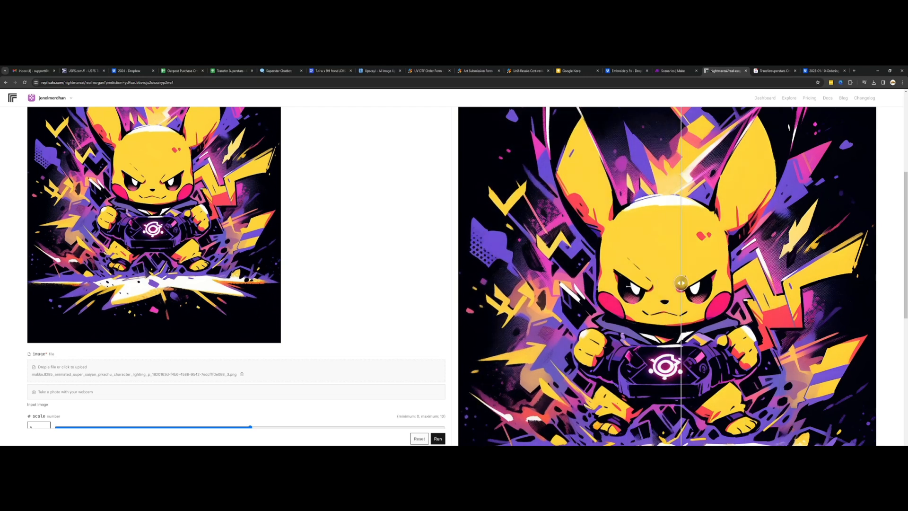
pyautogui.moveTo(682, 283); pyautogui.dragTo(671, 283)
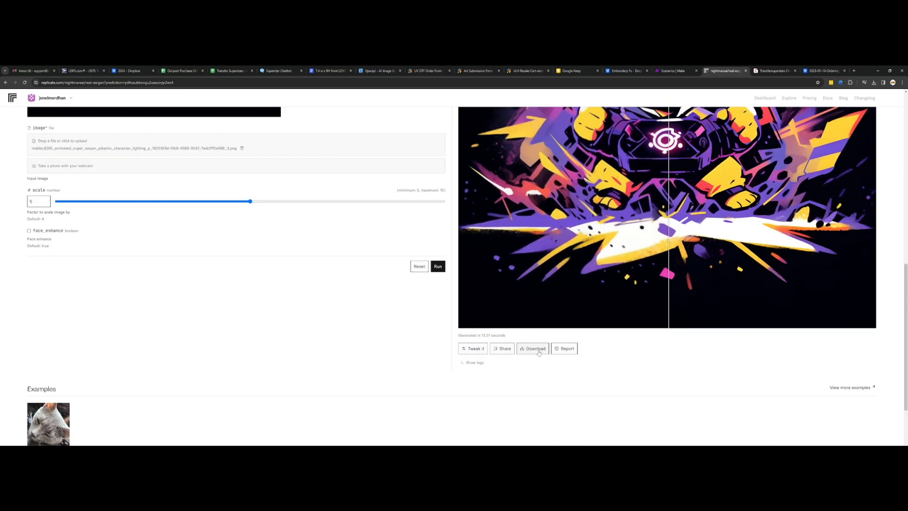
pyautogui.click(533, 348)
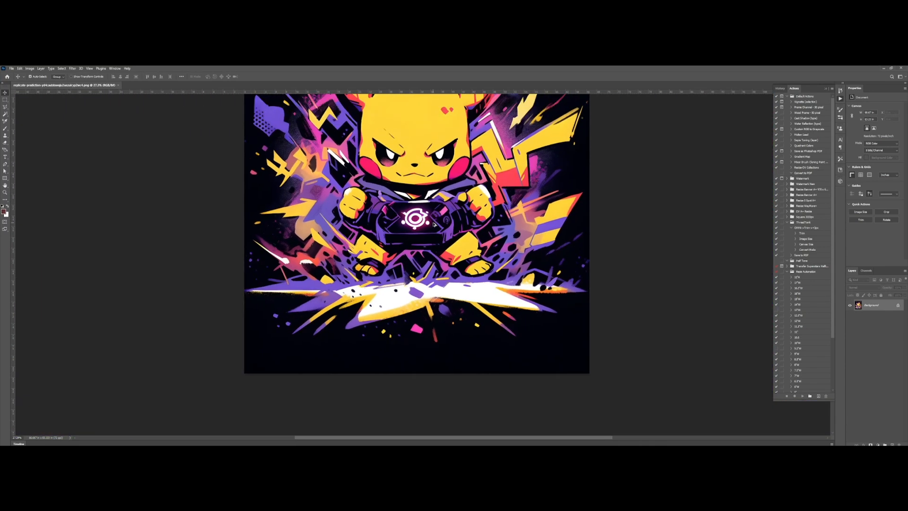
# Step: Review the upscaled document's image size and edit its print resolution
pyautogui.click(29, 68)
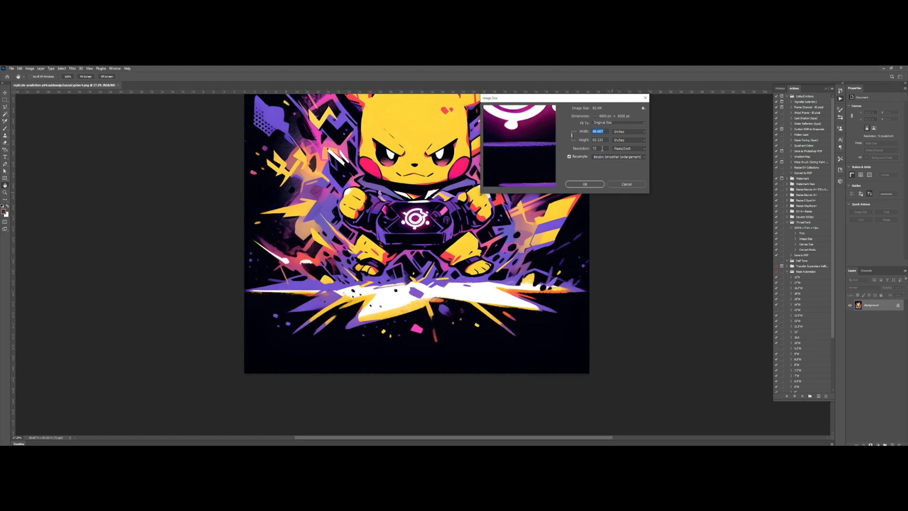
pyautogui.click(596, 149)
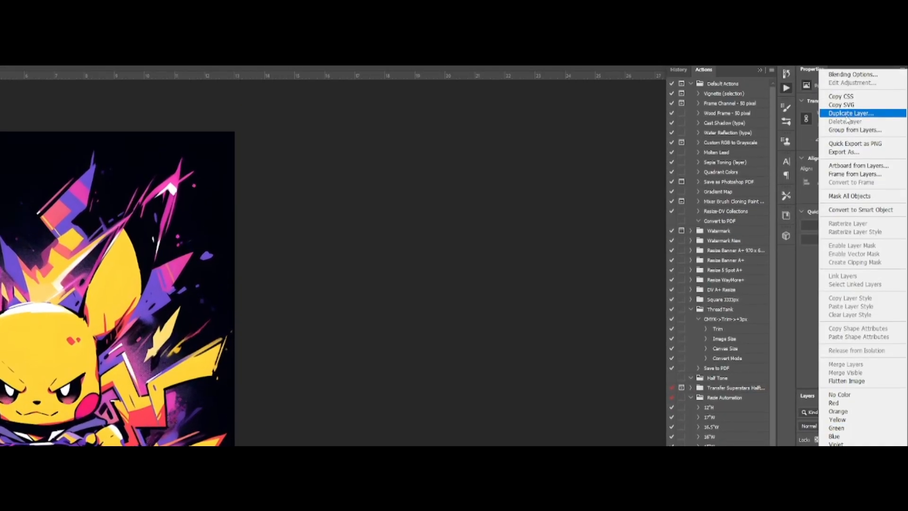
# Step: Duplicate Layer 0 into a new untitled document
pyautogui.click(850, 113)
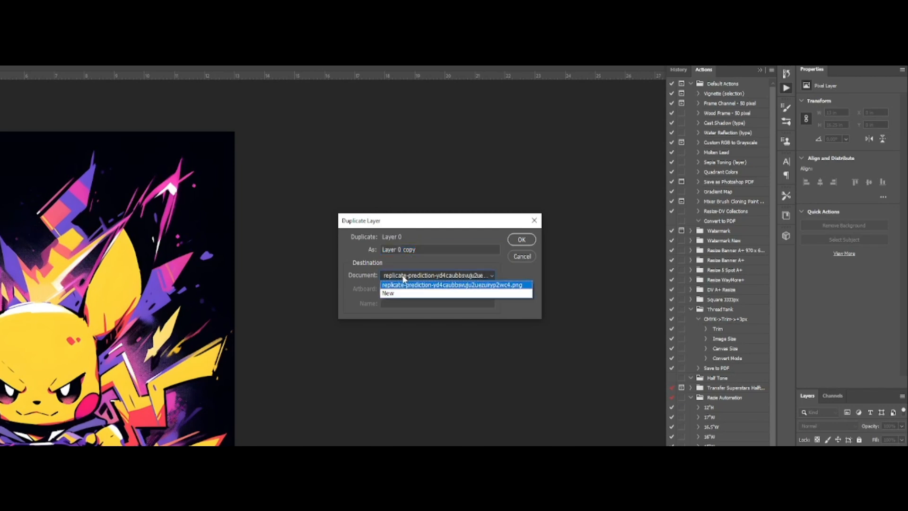
pyautogui.click(387, 293)
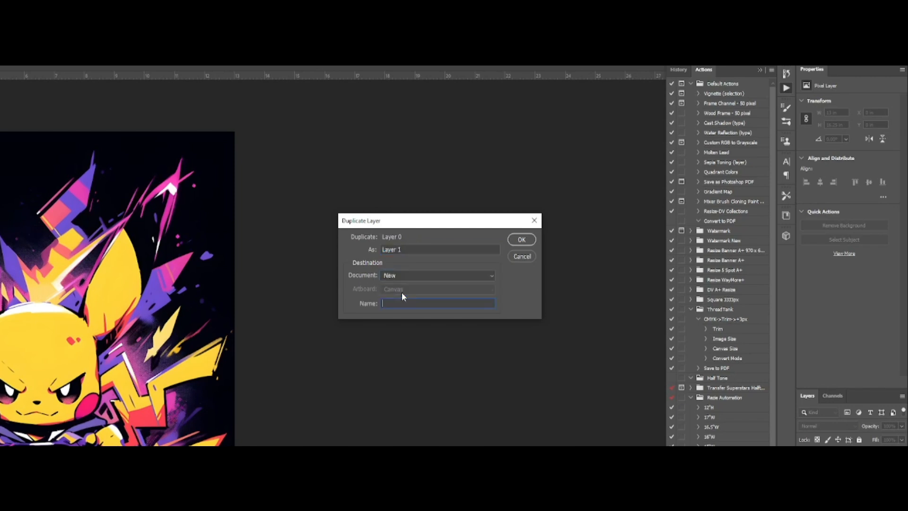
pyautogui.click(437, 303)
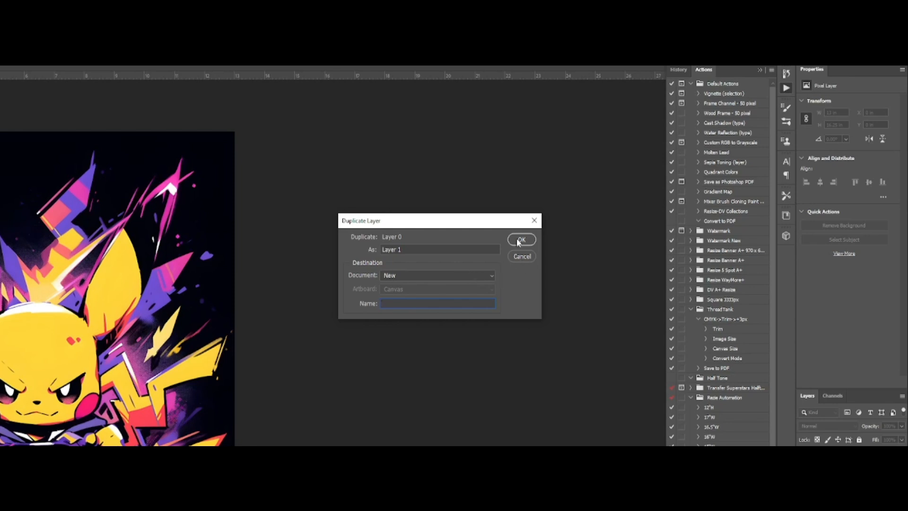
pyautogui.click(520, 239)
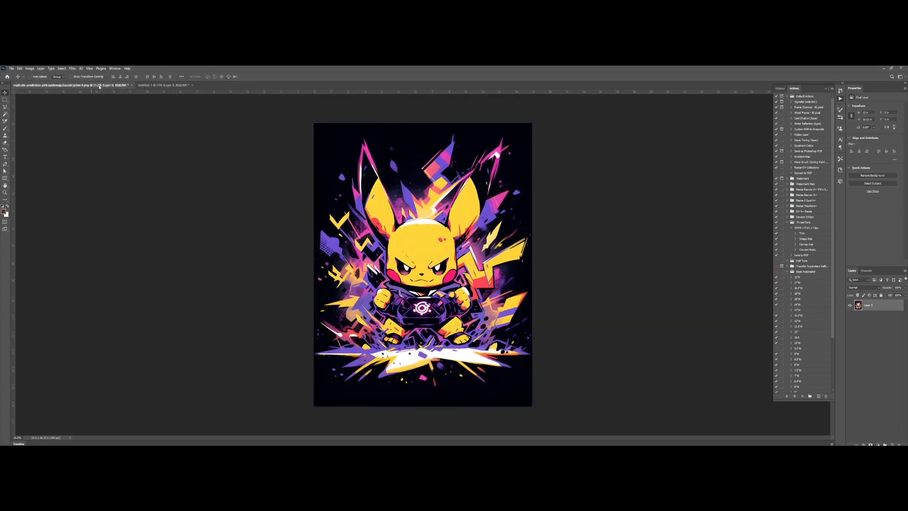
# Step: Convert the new untitled document to Grayscale mode and discard its colour information
pyautogui.click(162, 85)
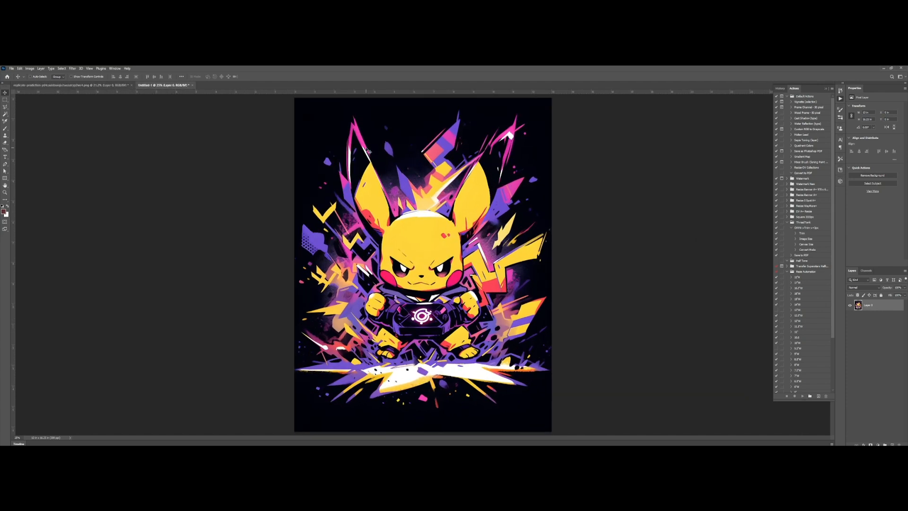
pyautogui.click(29, 68)
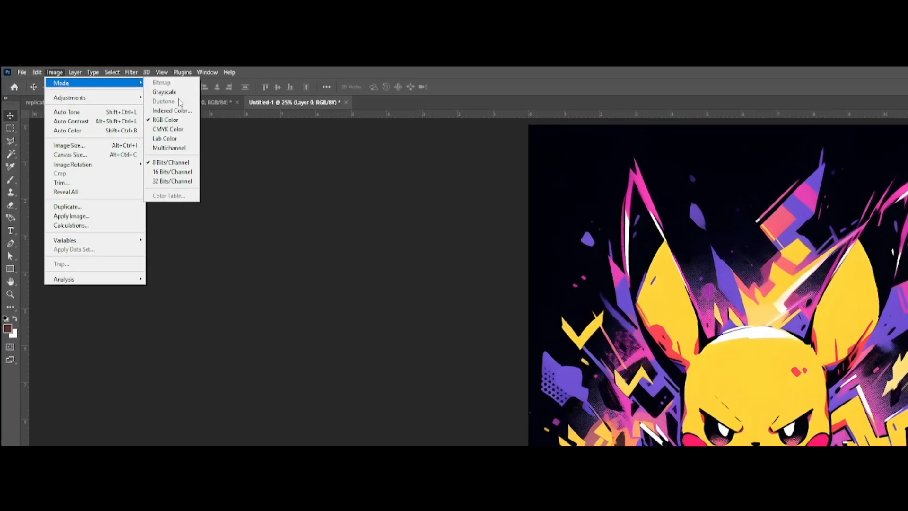
pyautogui.click(164, 92)
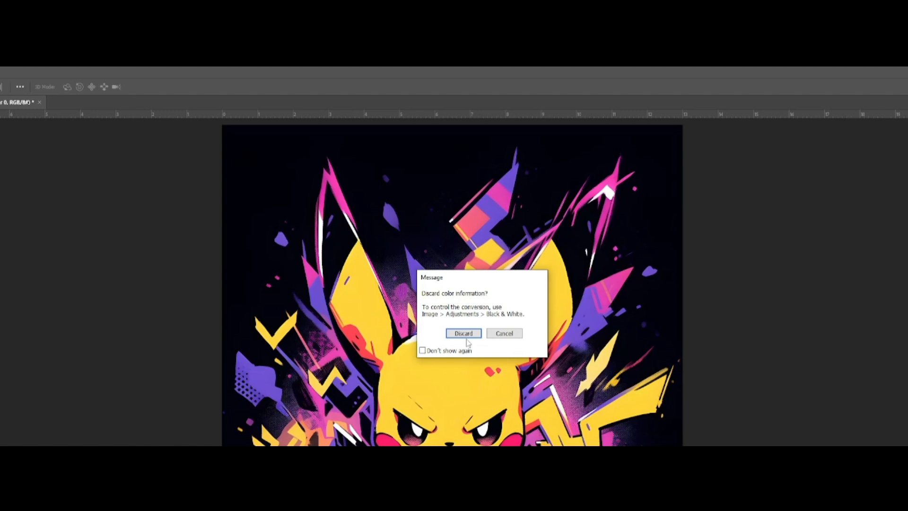
pyautogui.click(462, 333)
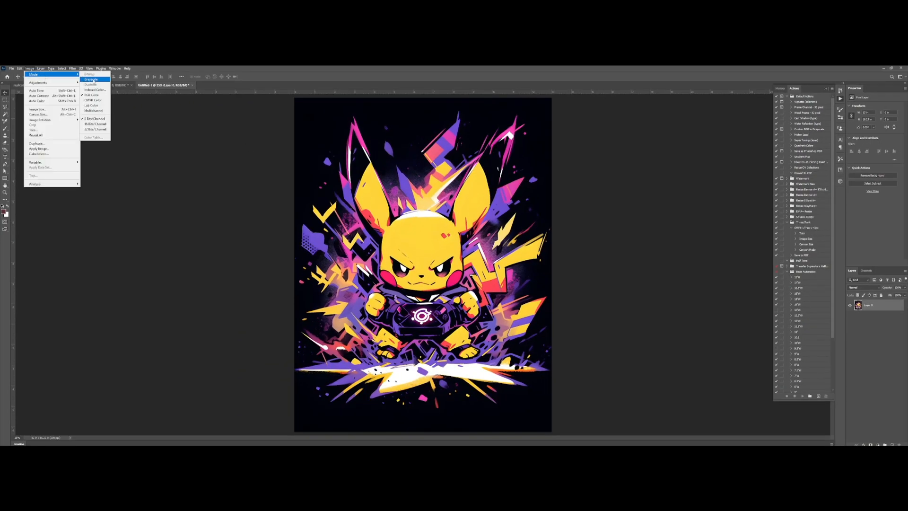
pyautogui.click(91, 80)
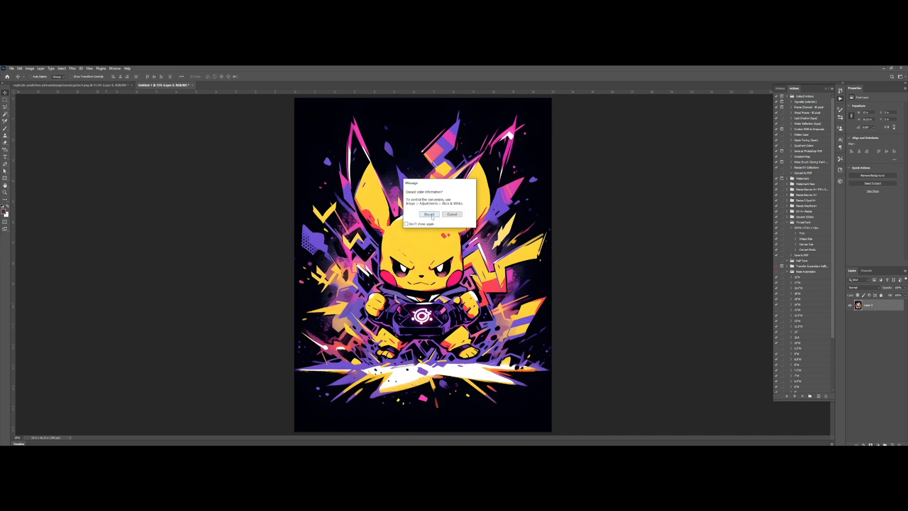
pyautogui.click(429, 214)
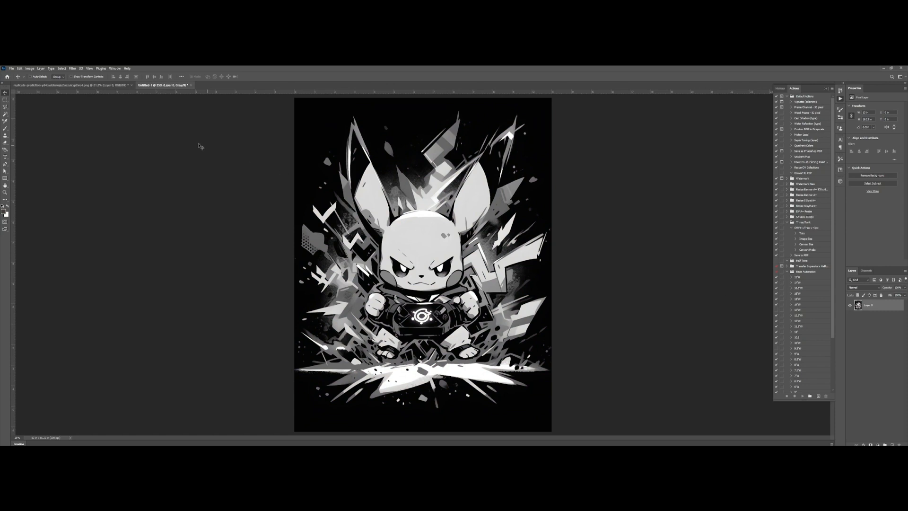
# Step: Apply a Levels adjustment pulling highlight and shadow inputs inward for near pure black and white
pyautogui.click(30, 68)
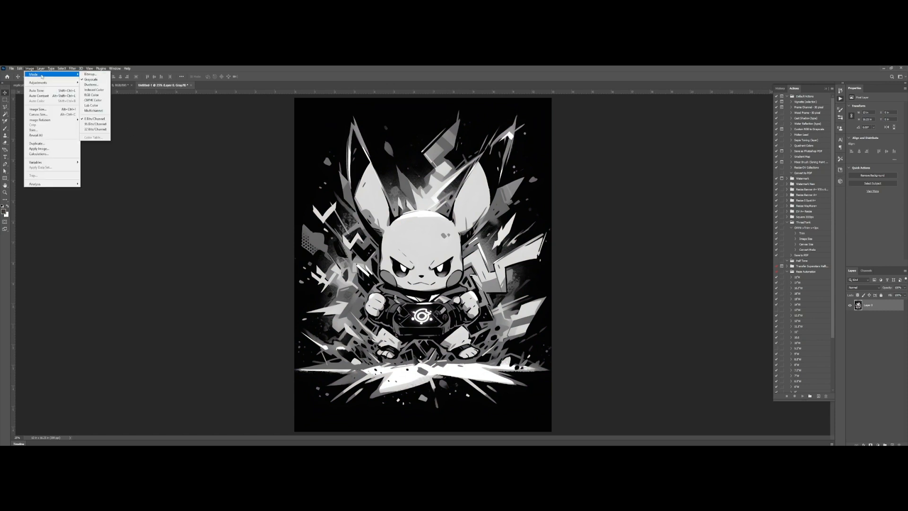
pyautogui.click(29, 68)
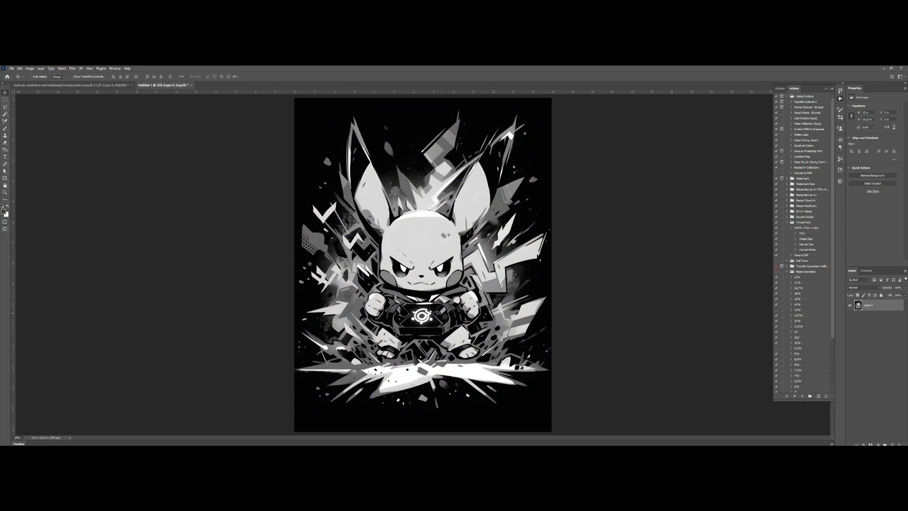
pyautogui.click(30, 68)
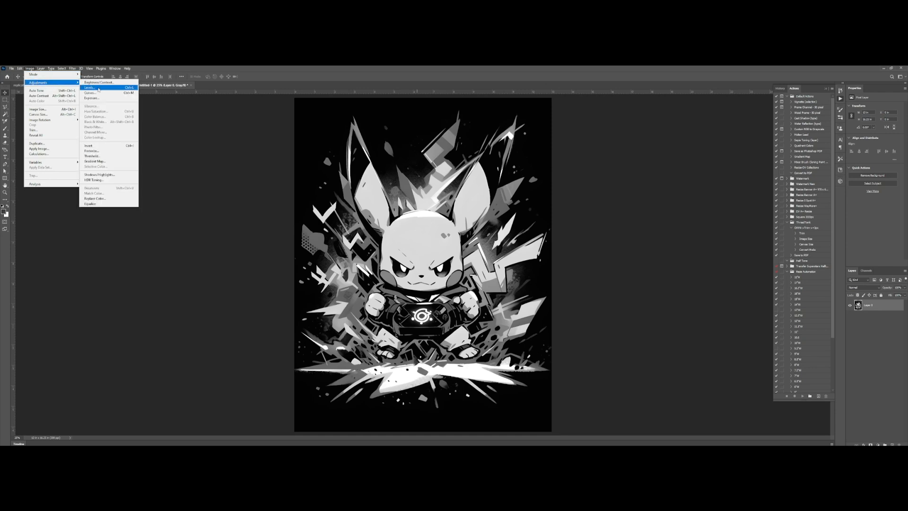
pyautogui.click(90, 87)
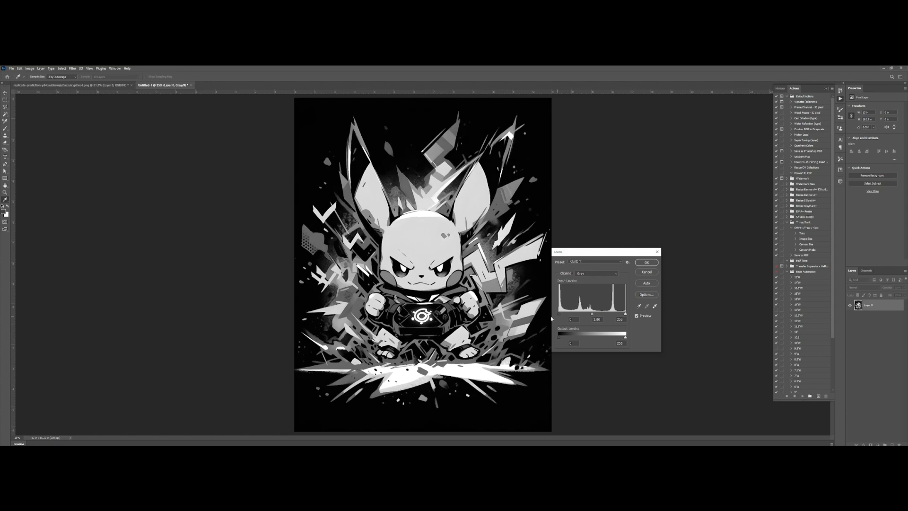
pyautogui.moveTo(624, 314); pyautogui.dragTo(577, 314)
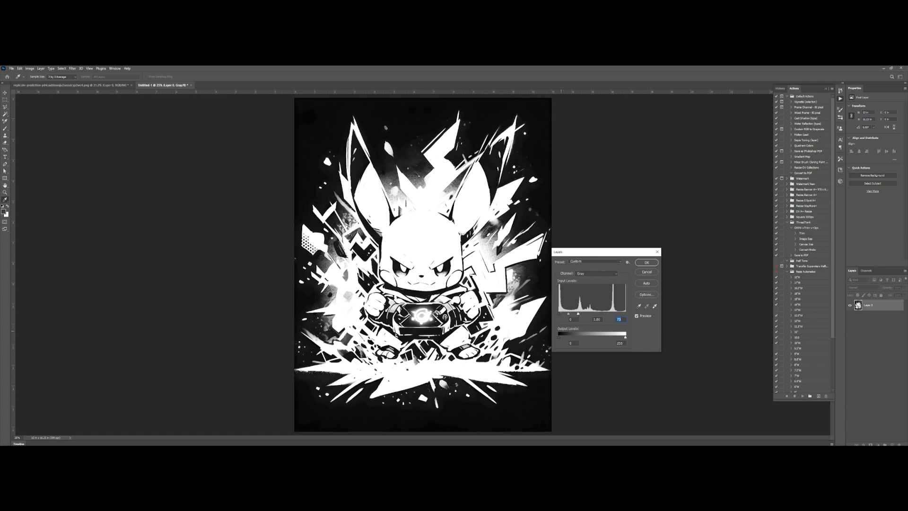
pyautogui.moveTo(568, 319); pyautogui.dragTo(572, 318)
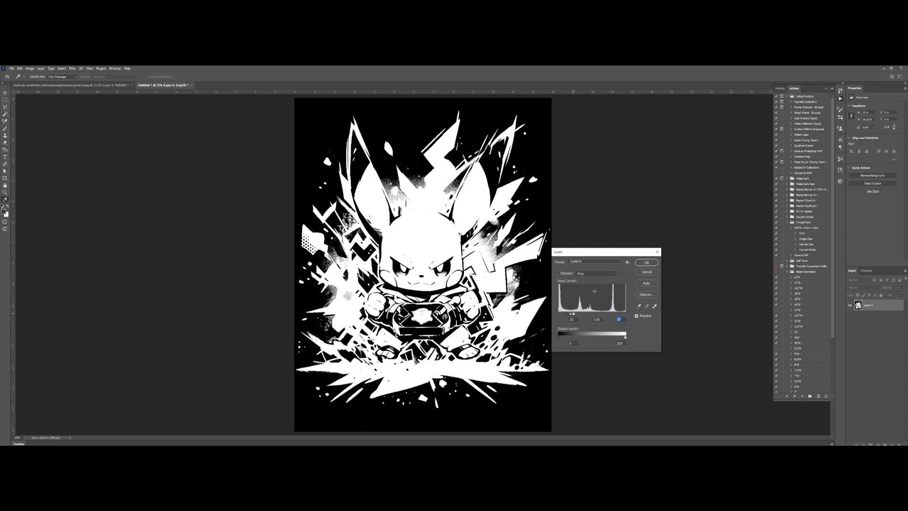
pyautogui.click(645, 262)
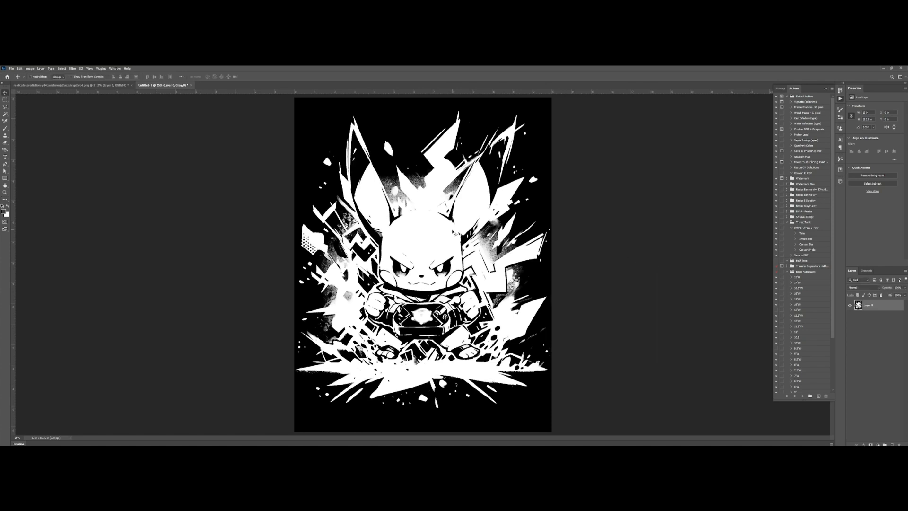
# Step: Convert to Bitmap mode with a round Halftone Screen at 29 lines per inch, flattening layers
pyautogui.click(29, 68)
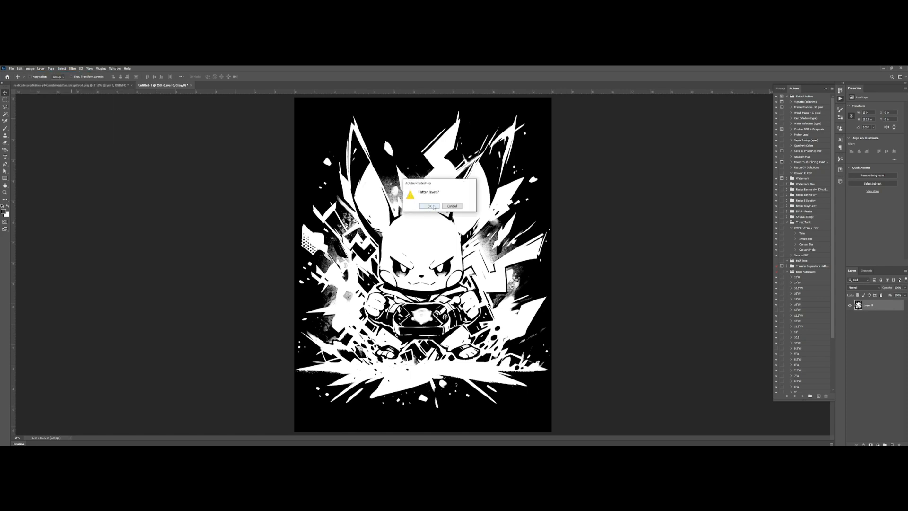
pyautogui.click(429, 206)
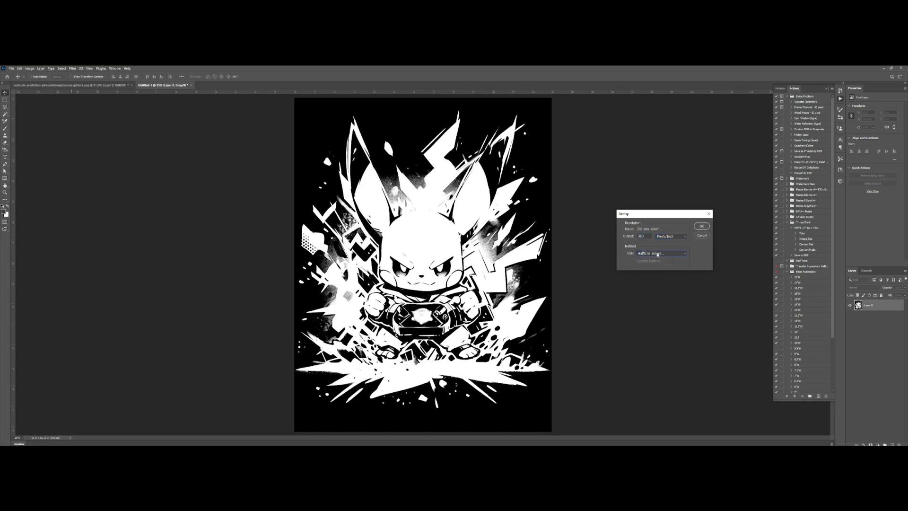
pyautogui.click(661, 253)
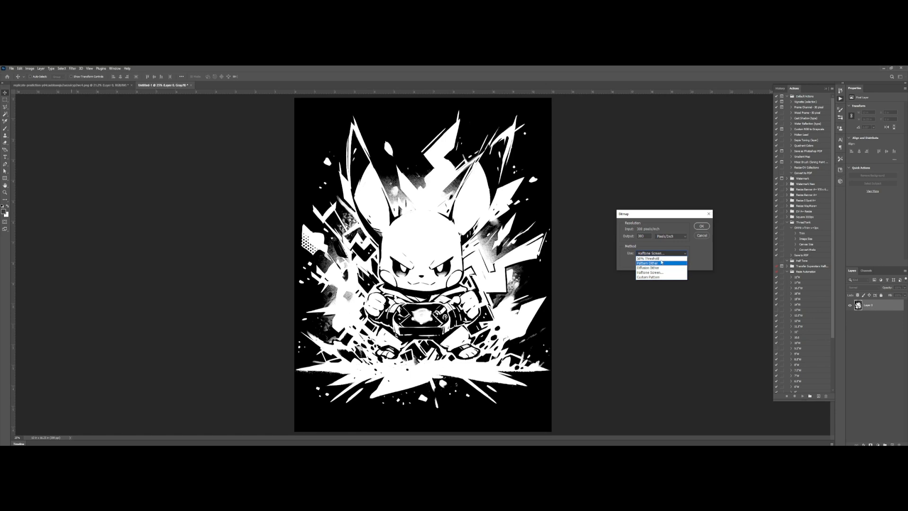
pyautogui.click(661, 253)
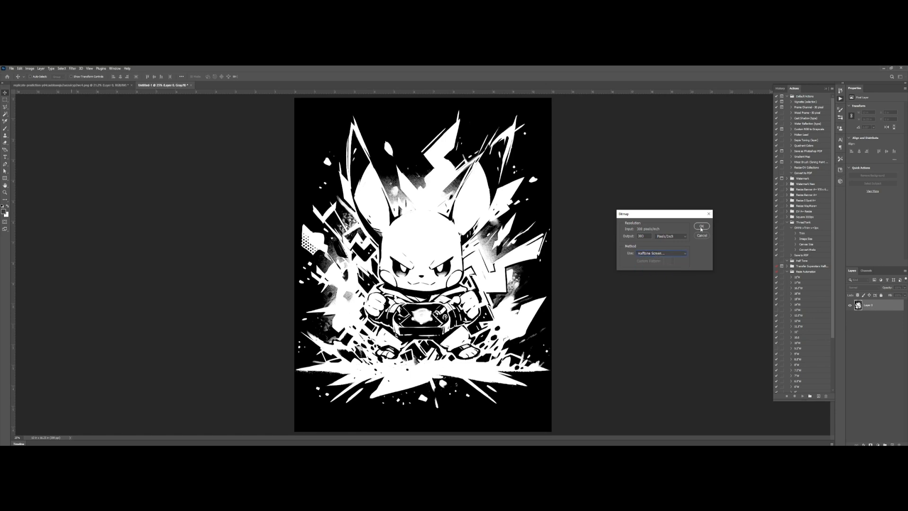
pyautogui.click(700, 226)
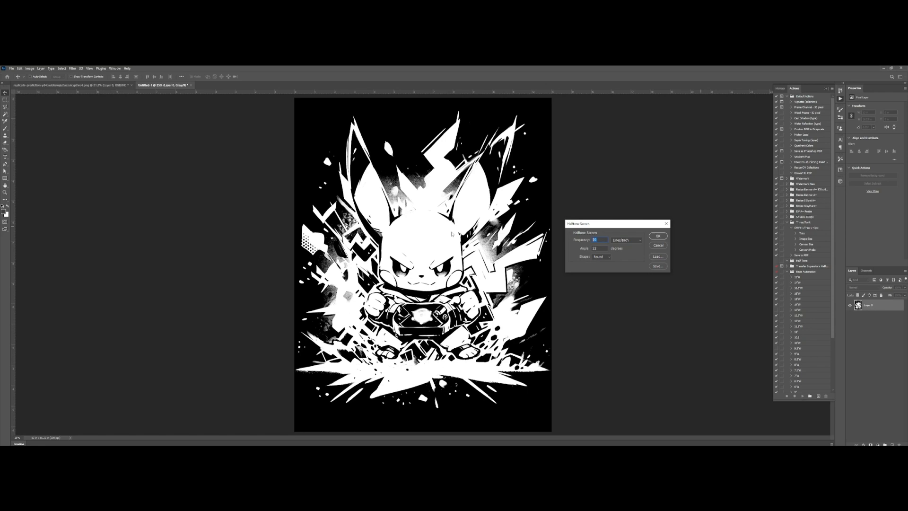
pyautogui.write('29')
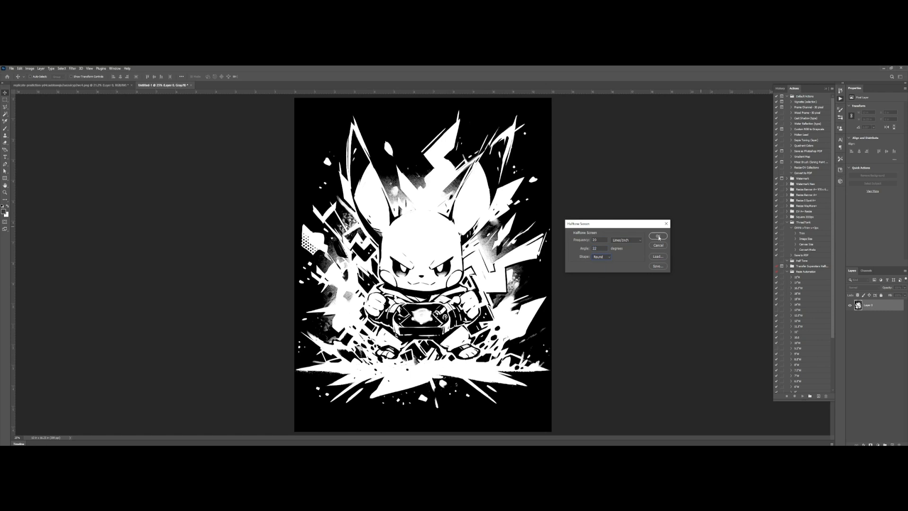
pyautogui.click(658, 236)
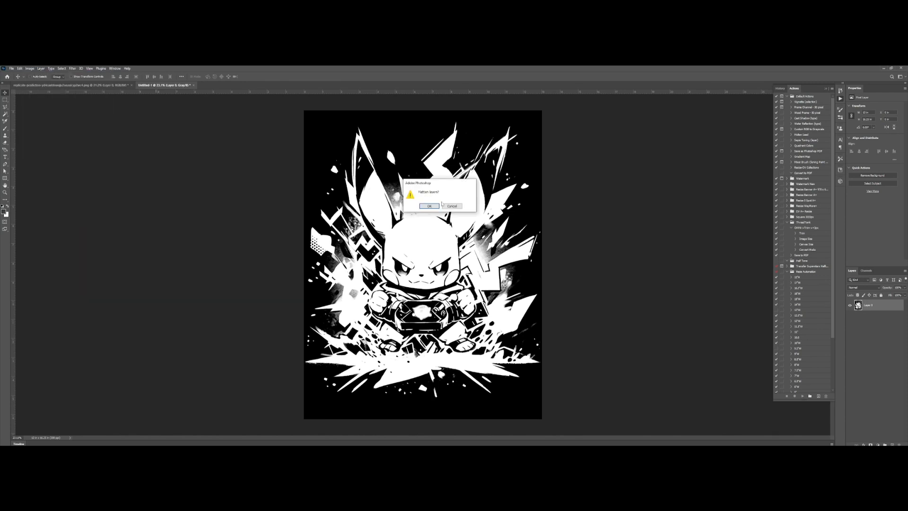
# Step: Confirm the flatten prompt to finish the bitmap conversion
pyautogui.click(429, 206)
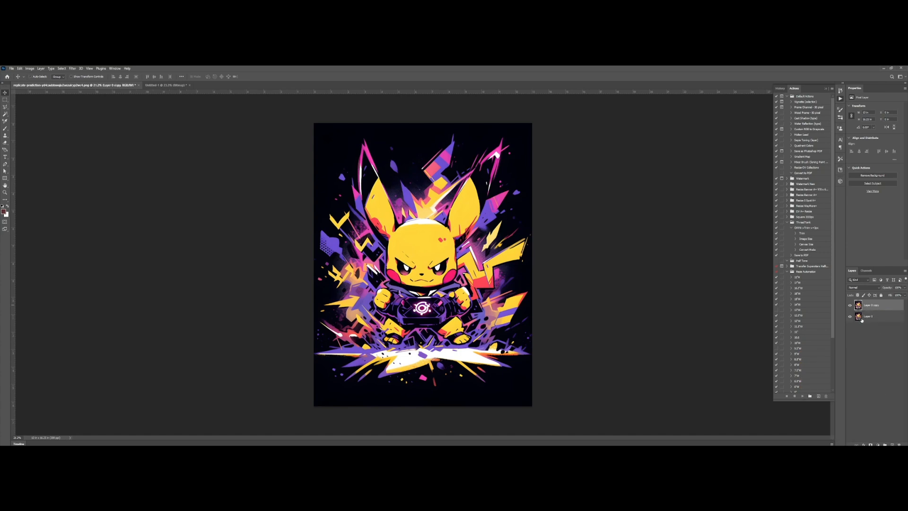
# Step: Add a layer mask to Layer 0 copy to hold the halftone bitmap
pyautogui.click(871, 305)
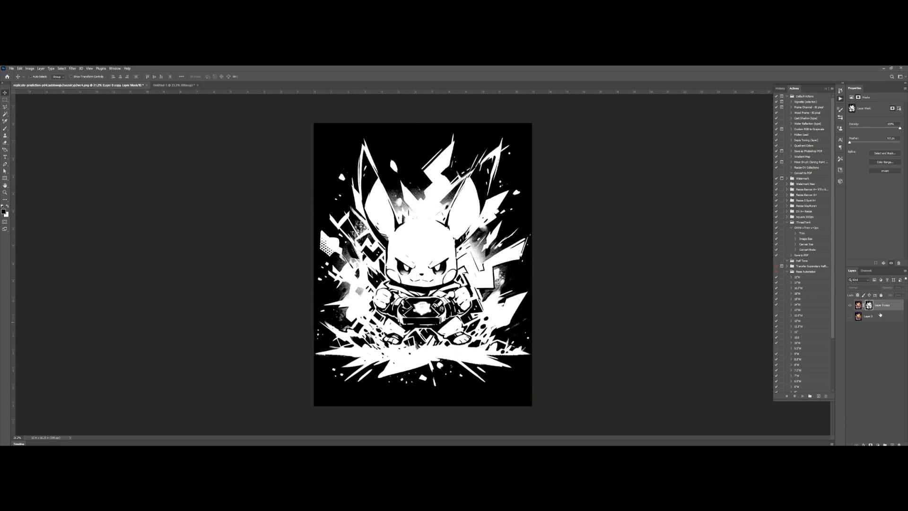
pyautogui.moveTo(849, 305)
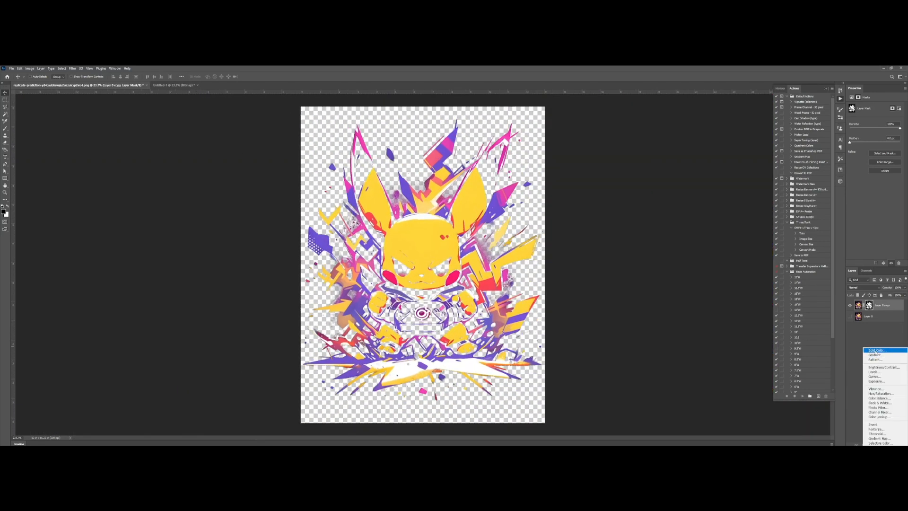
# Step: Add a Solid Color fill layer behind the masked Pikachu as a test background
pyautogui.click(876, 350)
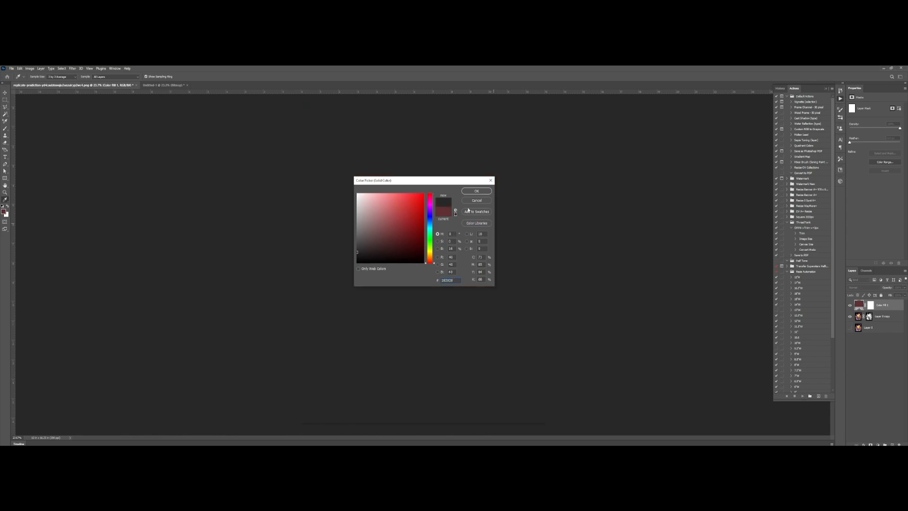
pyautogui.click(476, 191)
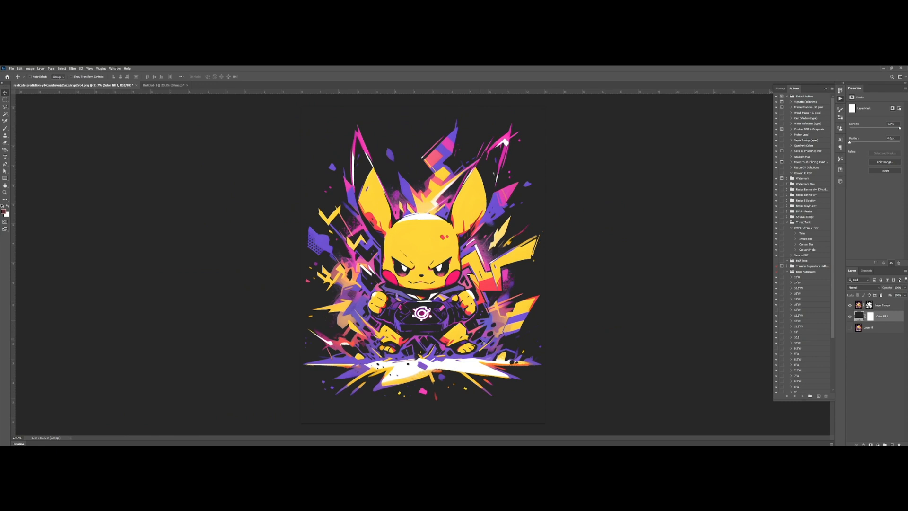
pyautogui.moveTo(712, 342)
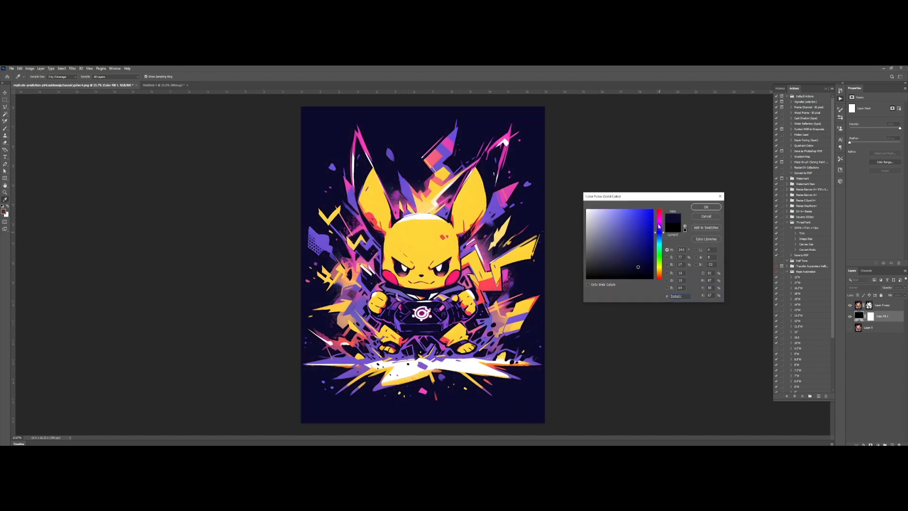
# Step: Preview dark teal, blue-black and dark grey fill shades, settling on dark grey
pyautogui.click(659, 224)
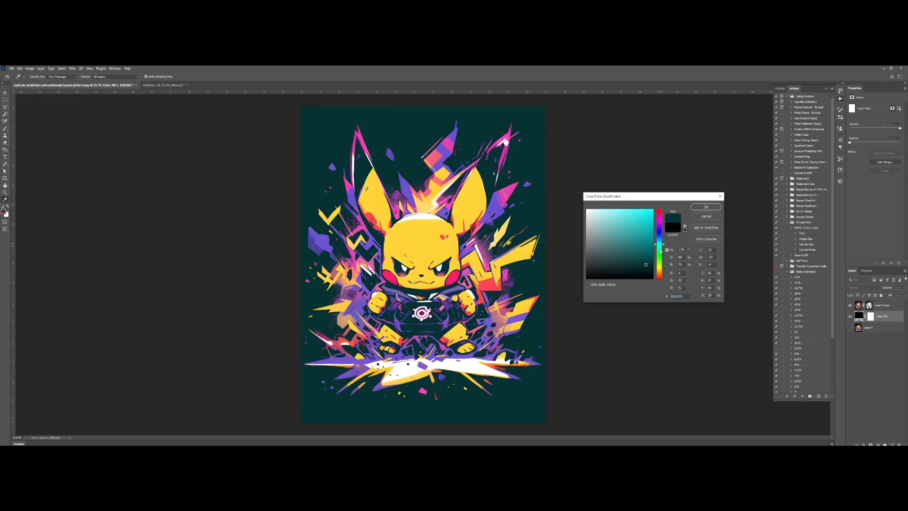
pyautogui.click(627, 235)
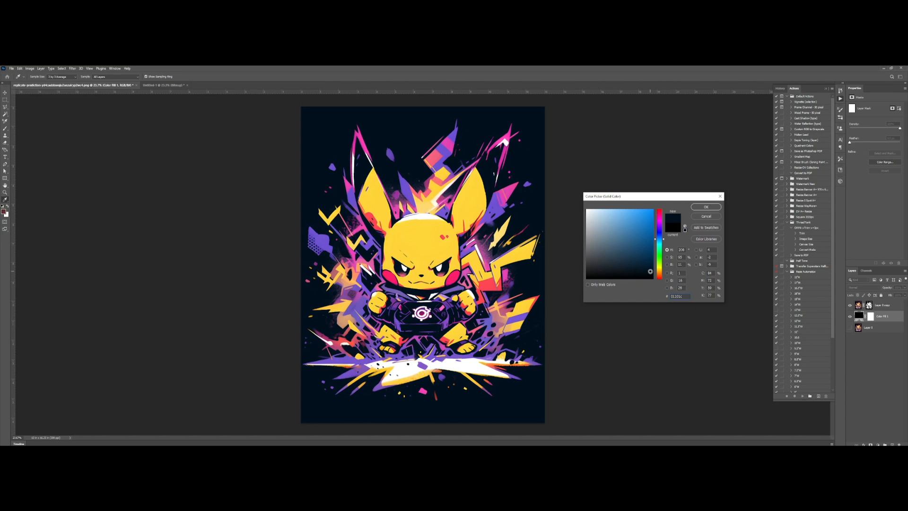
pyautogui.click(649, 272)
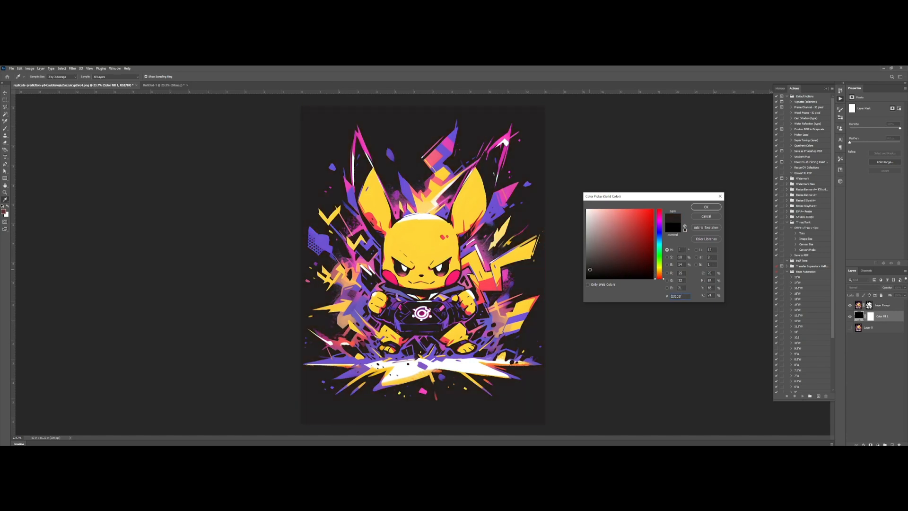
pyautogui.click(706, 207)
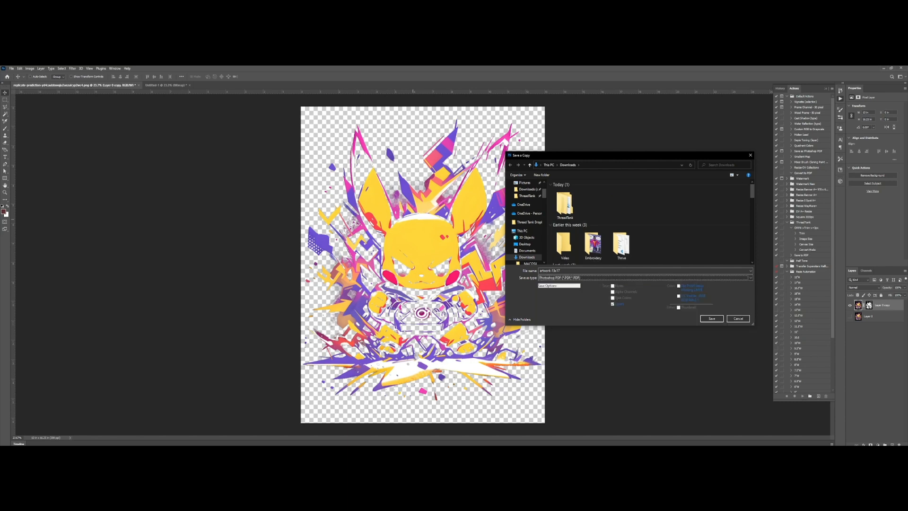
# Step: Cancel the first save, then save the trimmed artwork as a PNG copy in Downloads
pyautogui.click(29, 68)
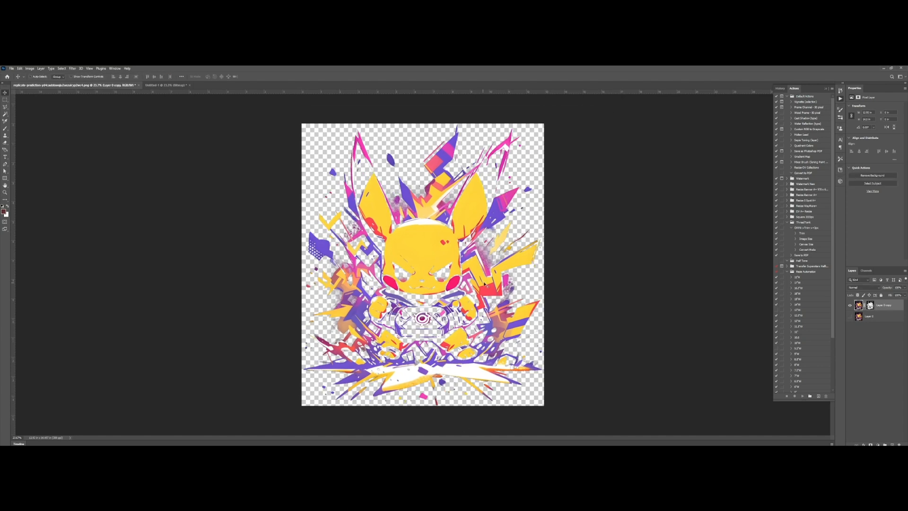
pyautogui.moveTo(677, 282)
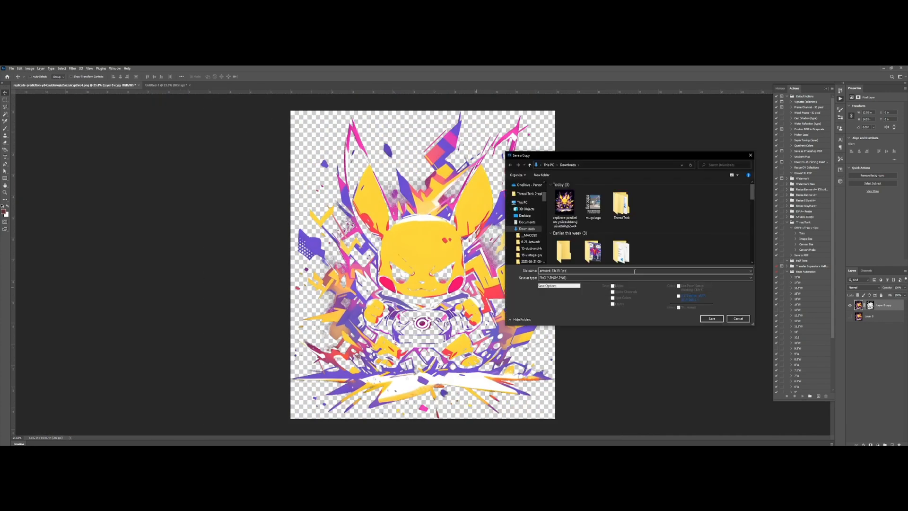
pyautogui.click(712, 318)
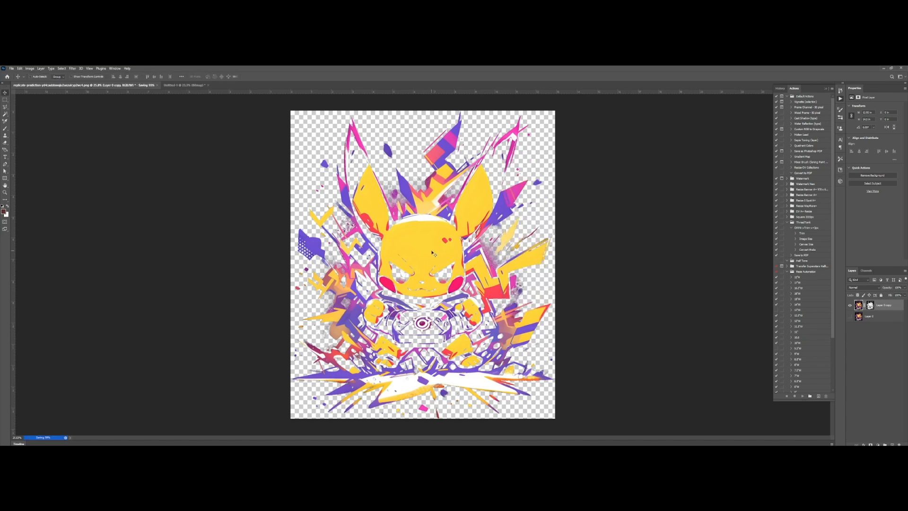